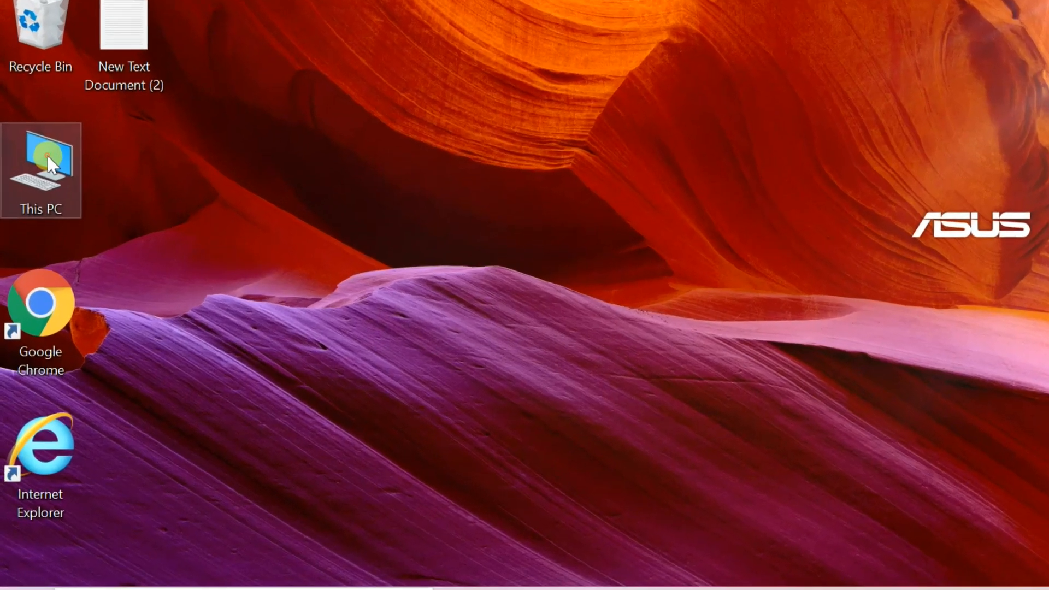
Try Manage on This PC twice and dismiss the cannot-find-shortcut error
{"action": "right_click", "coordinate": [40, 167]}
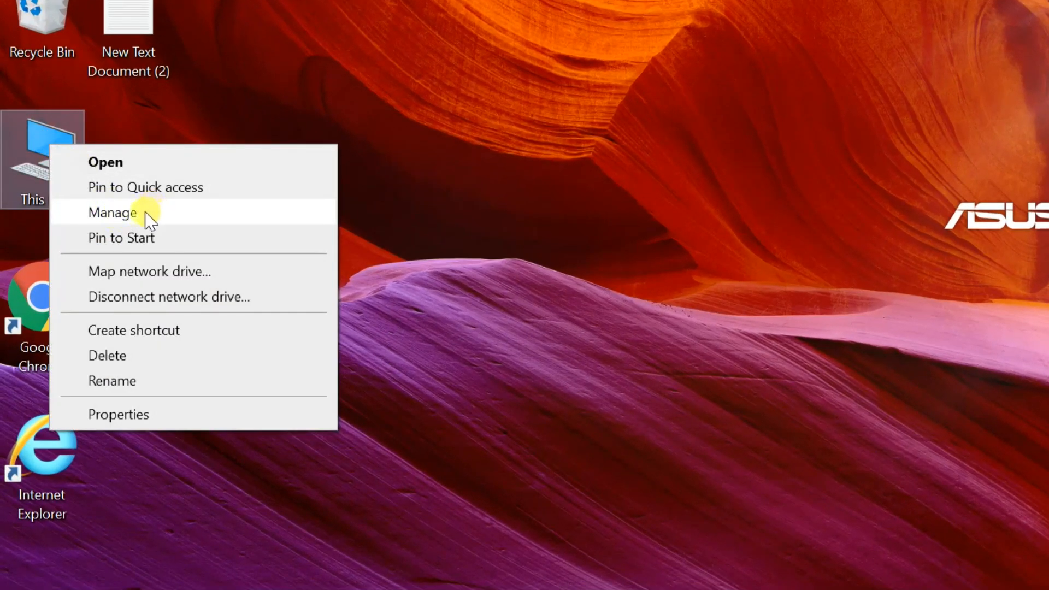
{"action": "left_click", "coordinate": [113, 212]}
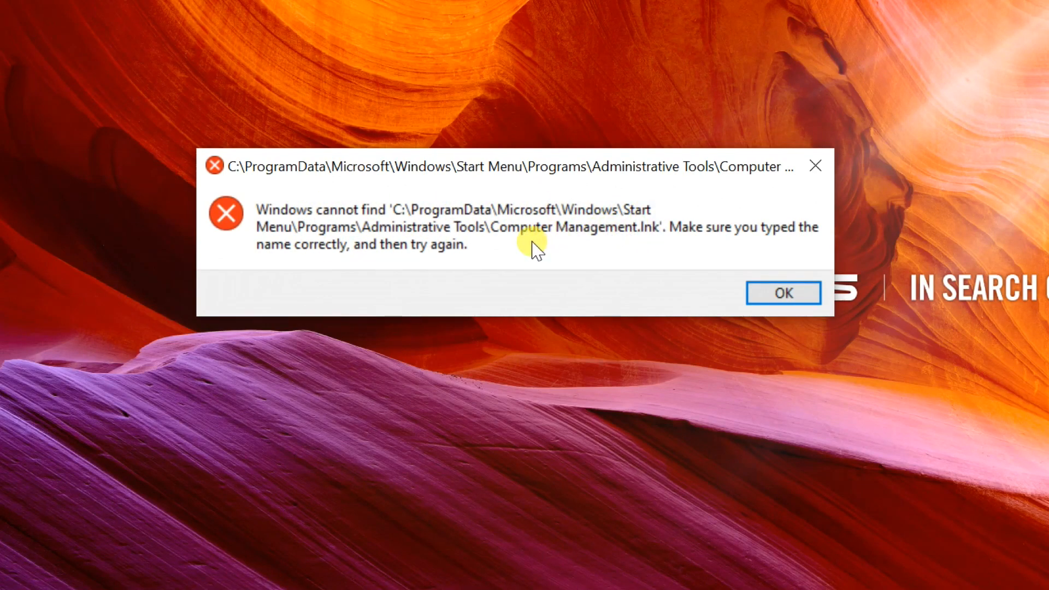
{"action": "mouse_move", "coordinate": [589, 239]}
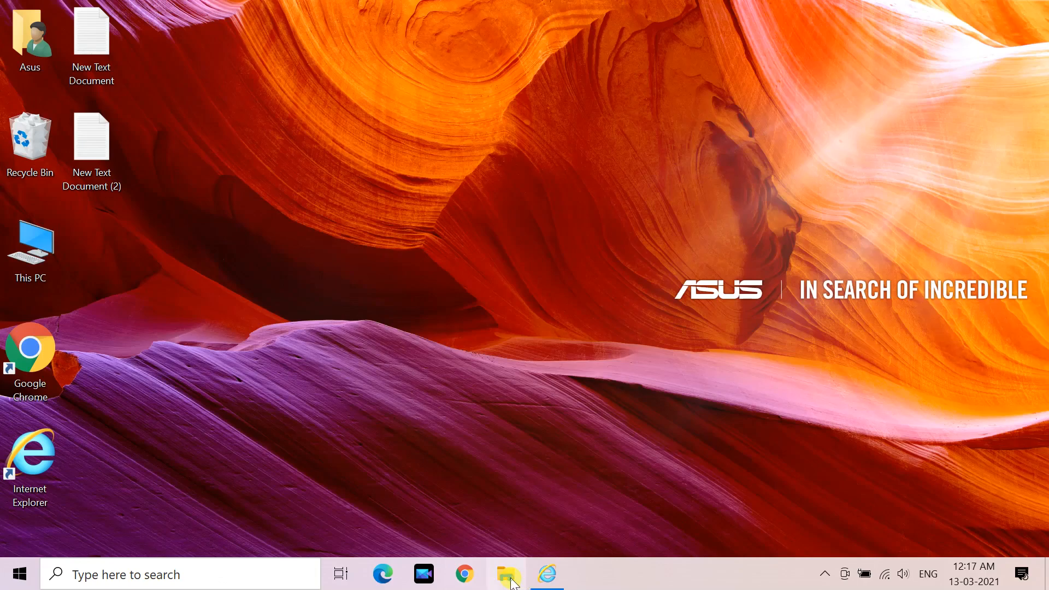
{"action": "left_click", "coordinate": [506, 574]}
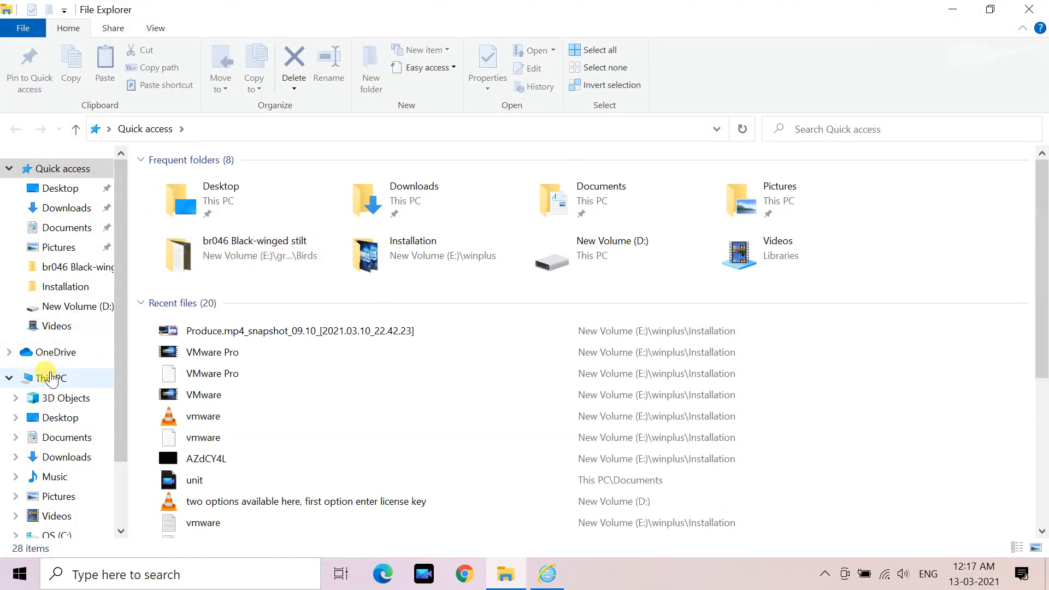
{"action": "right_click", "coordinate": [50, 378]}
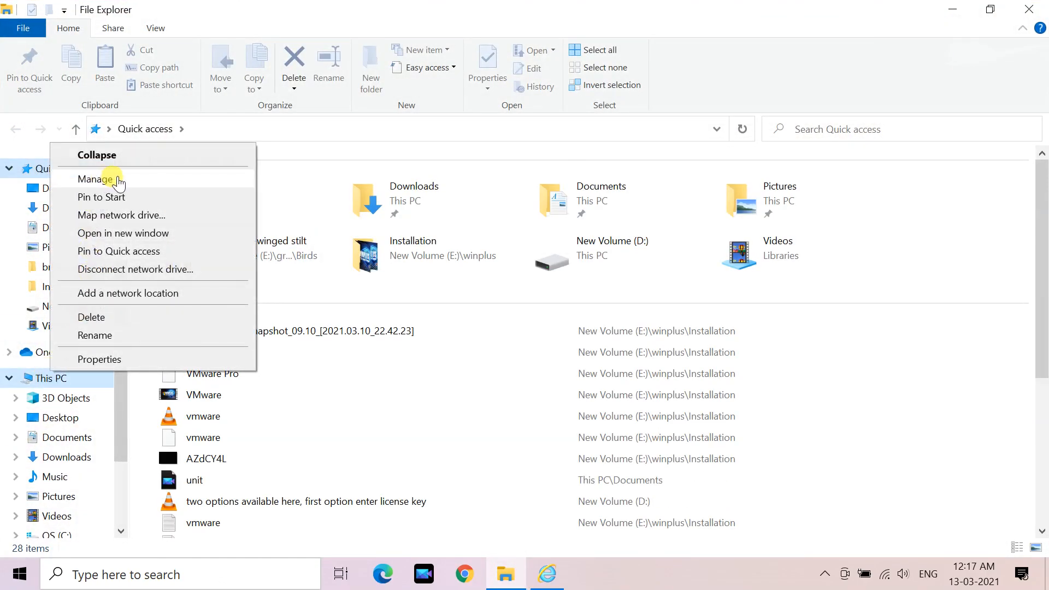
{"action": "left_click", "coordinate": [98, 179]}
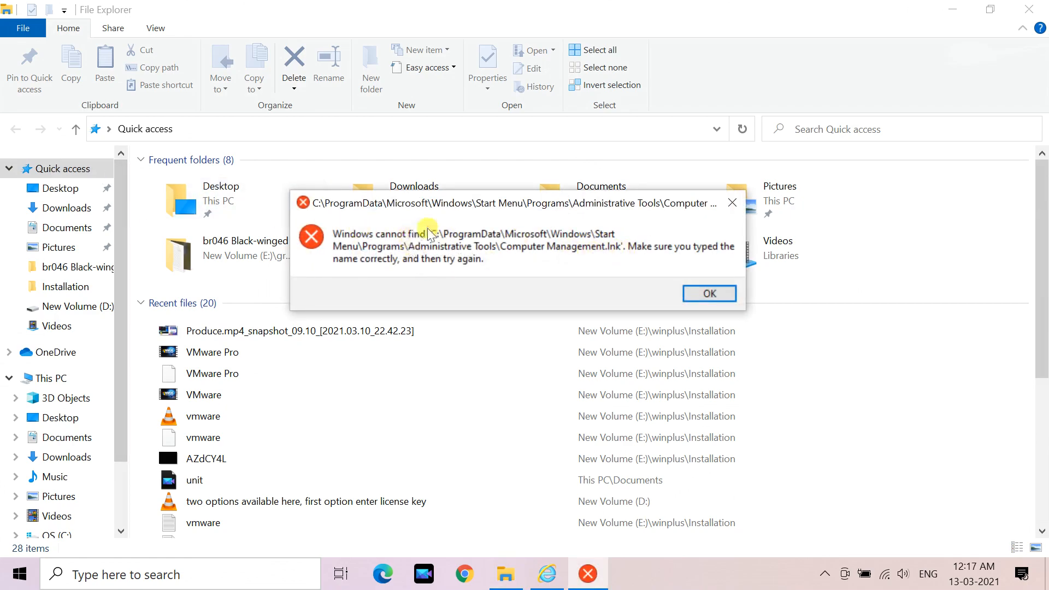
{"action": "left_click", "coordinate": [708, 293]}
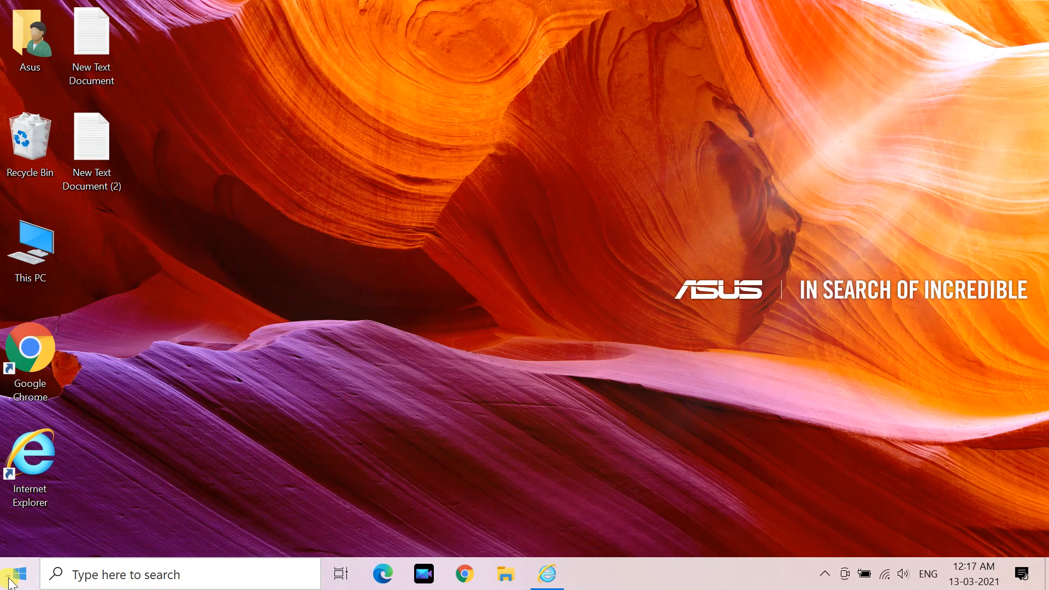
Check the administration shortcuts list, close Computer Management, and browse into C:\Windows
{"action": "right_click", "coordinate": [11, 574]}
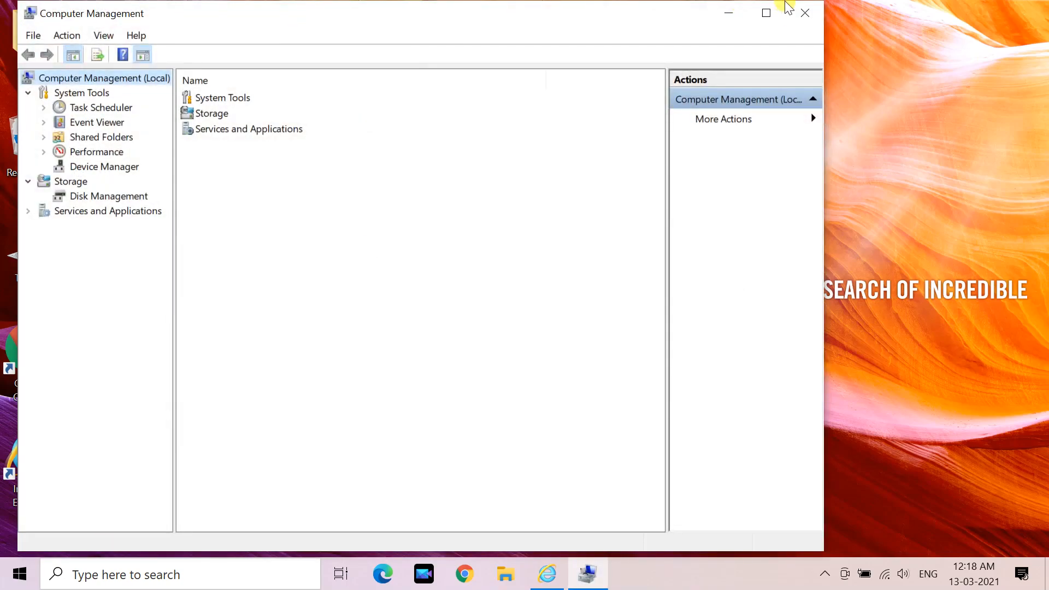
{"action": "mouse_move", "coordinate": [805, 13]}
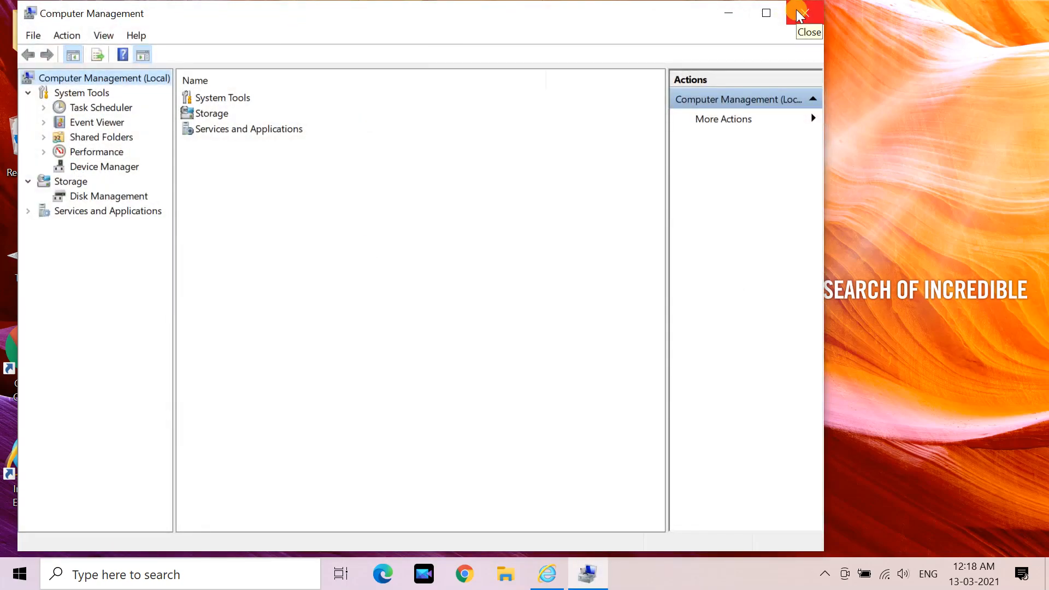
{"action": "left_click", "coordinate": [799, 13]}
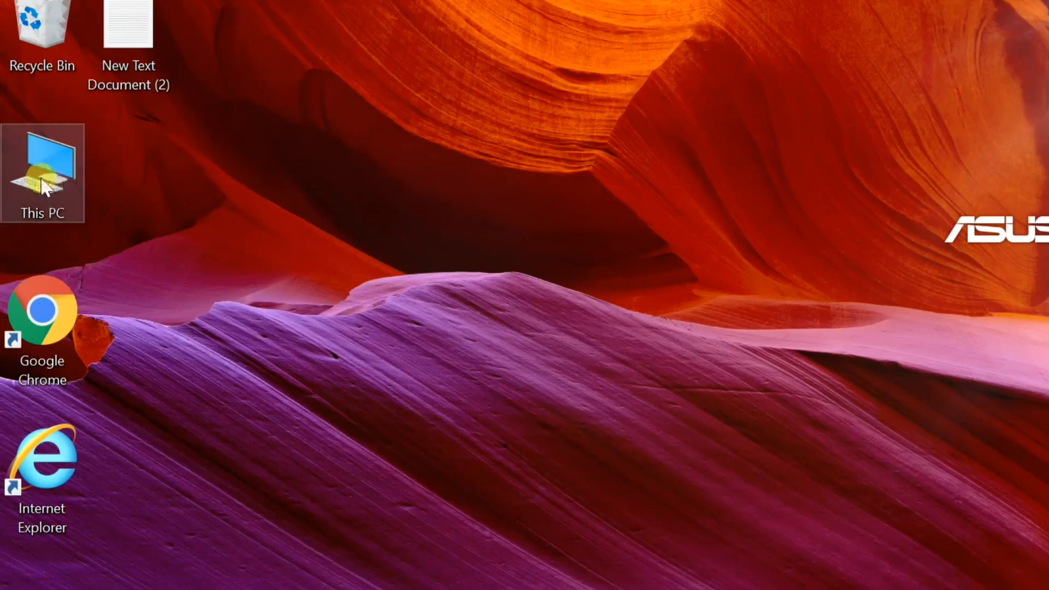
{"action": "double_click", "coordinate": [41, 174]}
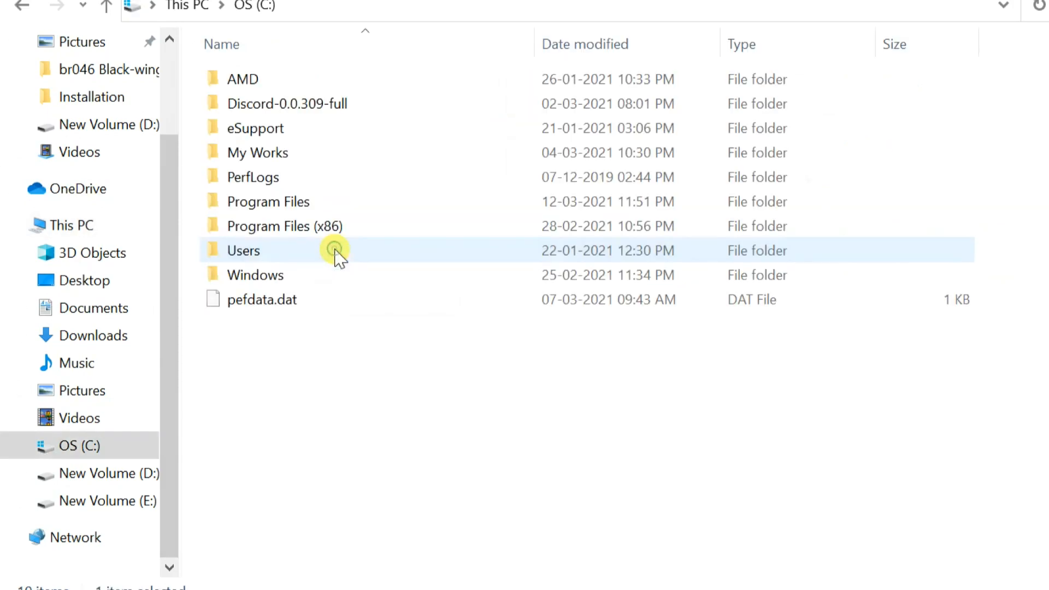
{"action": "left_click", "coordinate": [254, 275]}
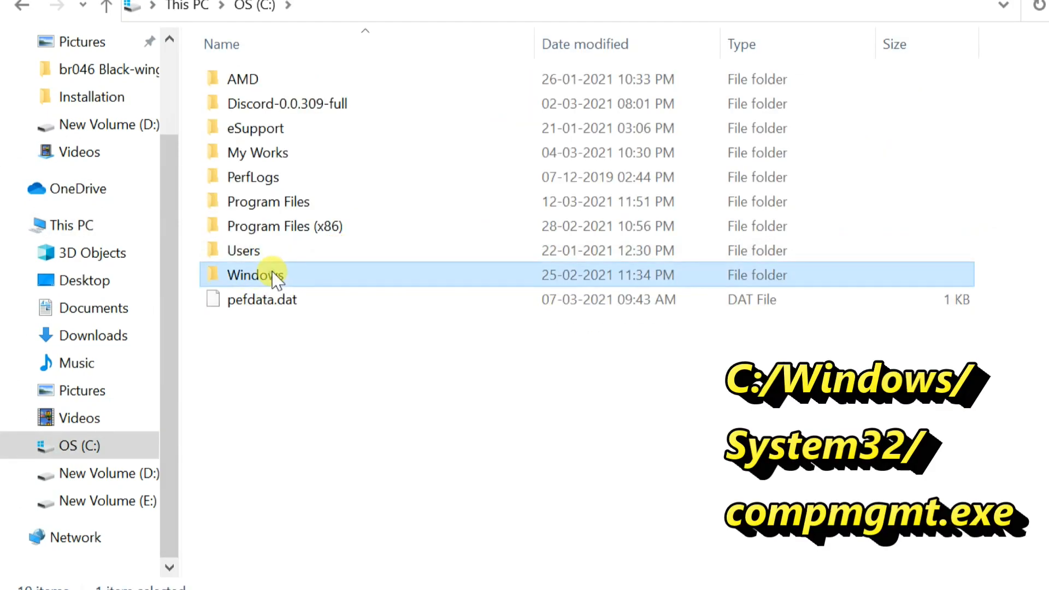
{"action": "double_click", "coordinate": [251, 275]}
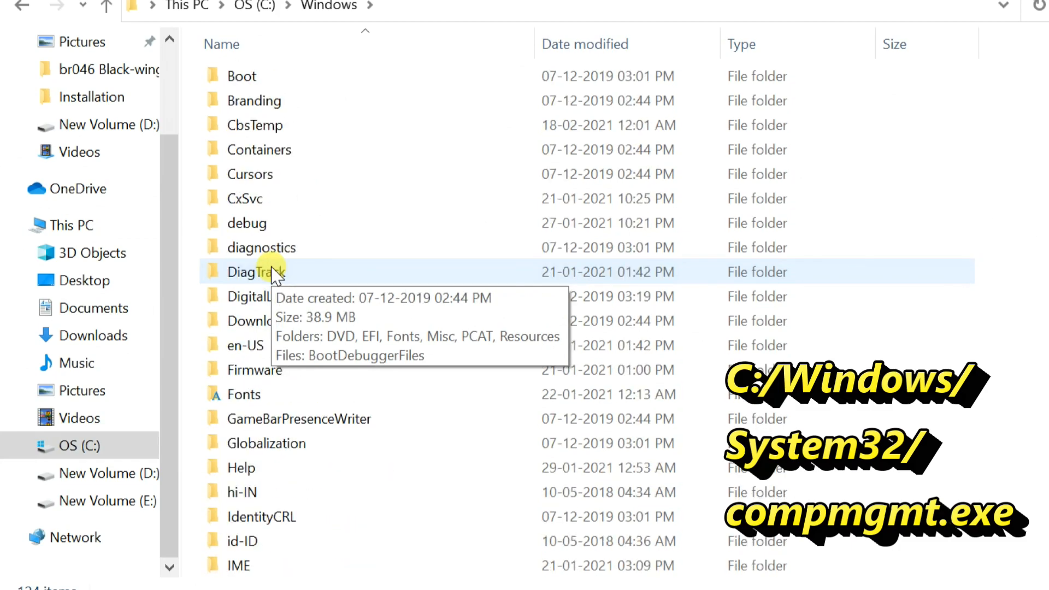
Go into System32 and scroll down to the compmgmt console file
{"action": "scroll", "scroll_direction": "down", "scroll_amount": 3}
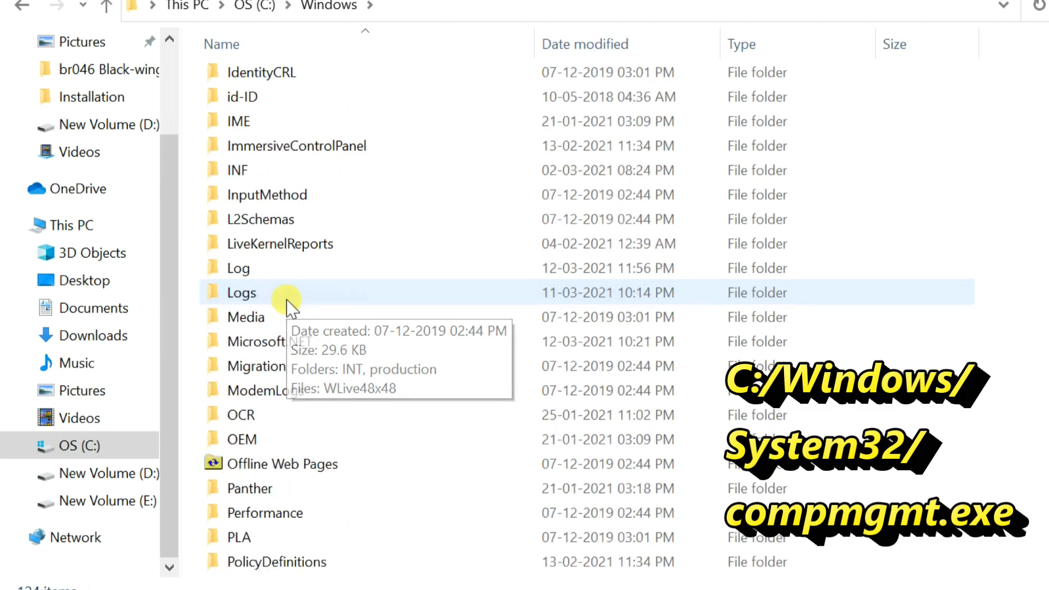
{"action": "scroll", "scroll_direction": "down", "scroll_amount": 3}
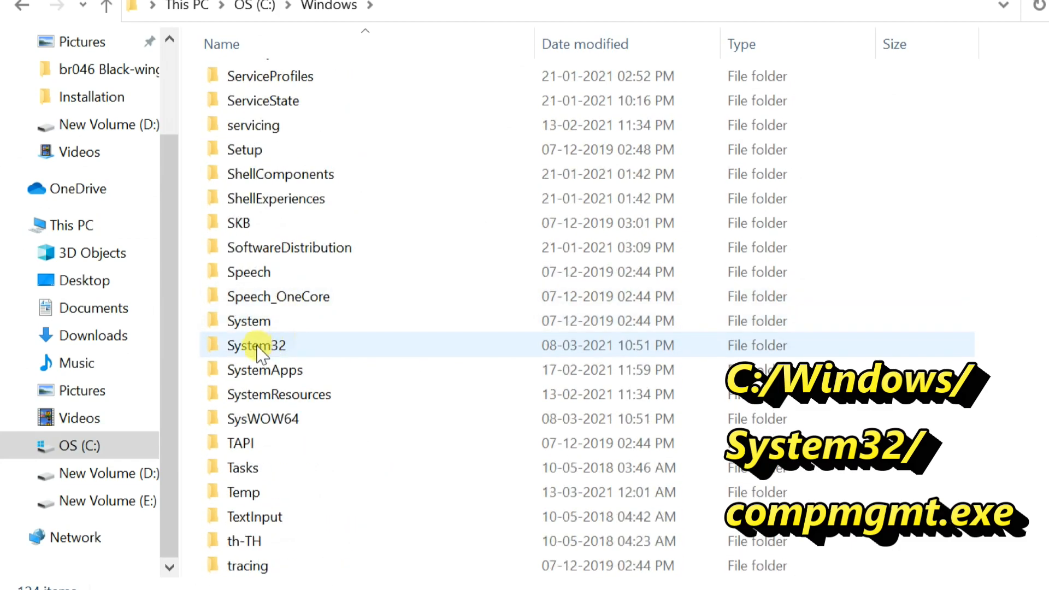
{"action": "double_click", "coordinate": [256, 344]}
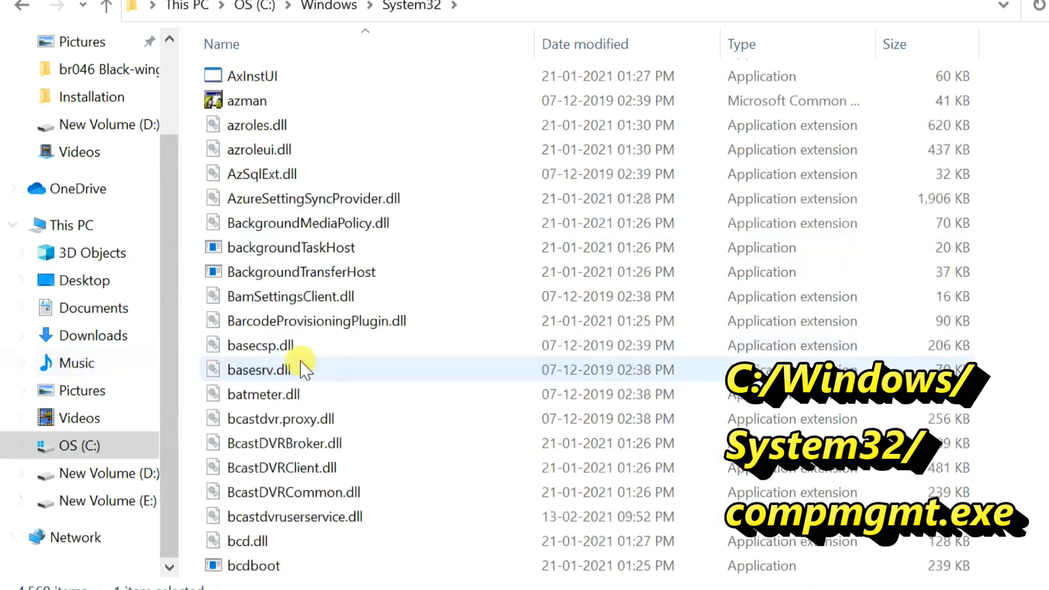
{"action": "scroll", "scroll_direction": "down", "scroll_amount": 3}
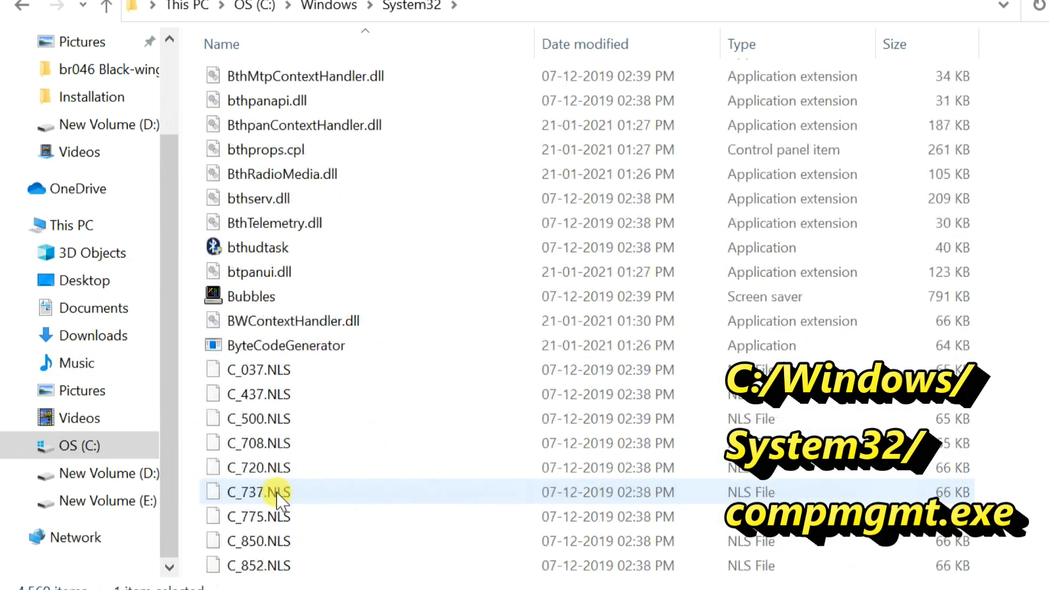
{"action": "scroll", "scroll_direction": "down", "scroll_amount": 3}
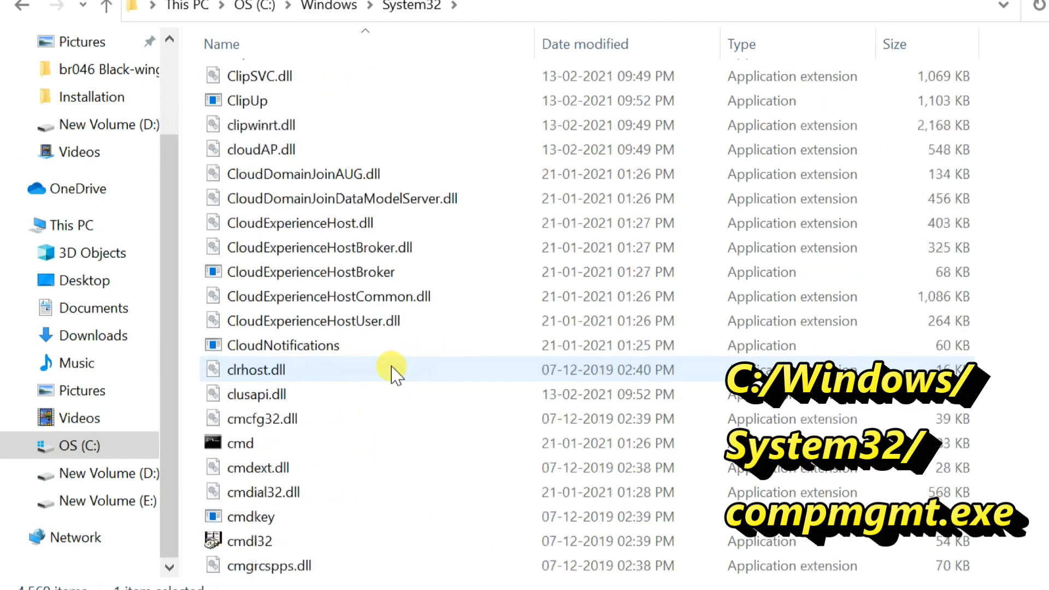
{"action": "scroll", "scroll_direction": "down", "scroll_amount": 3}
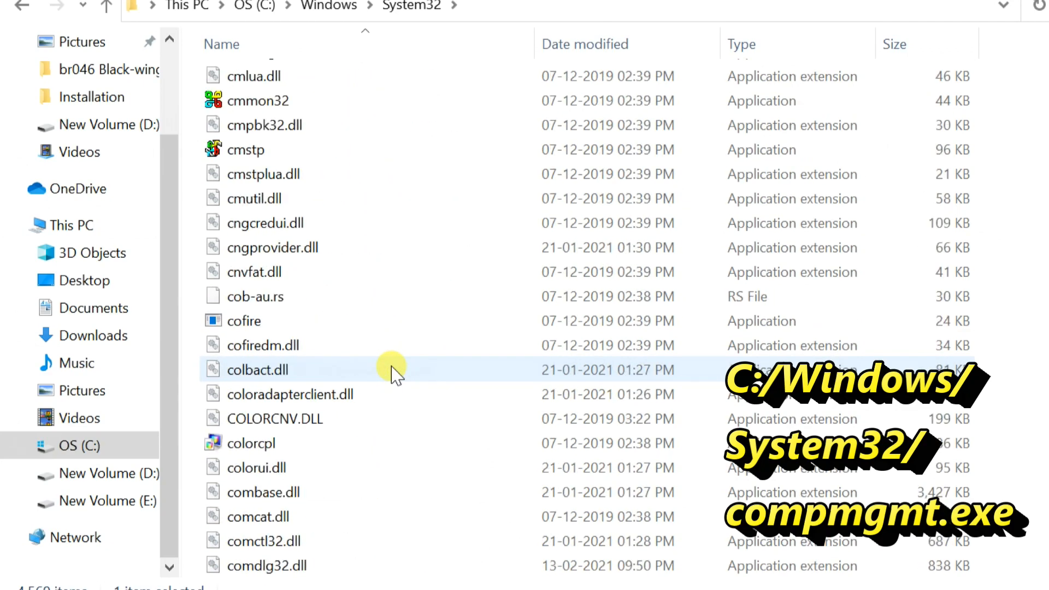
{"action": "scroll", "scroll_direction": "down", "scroll_amount": 3}
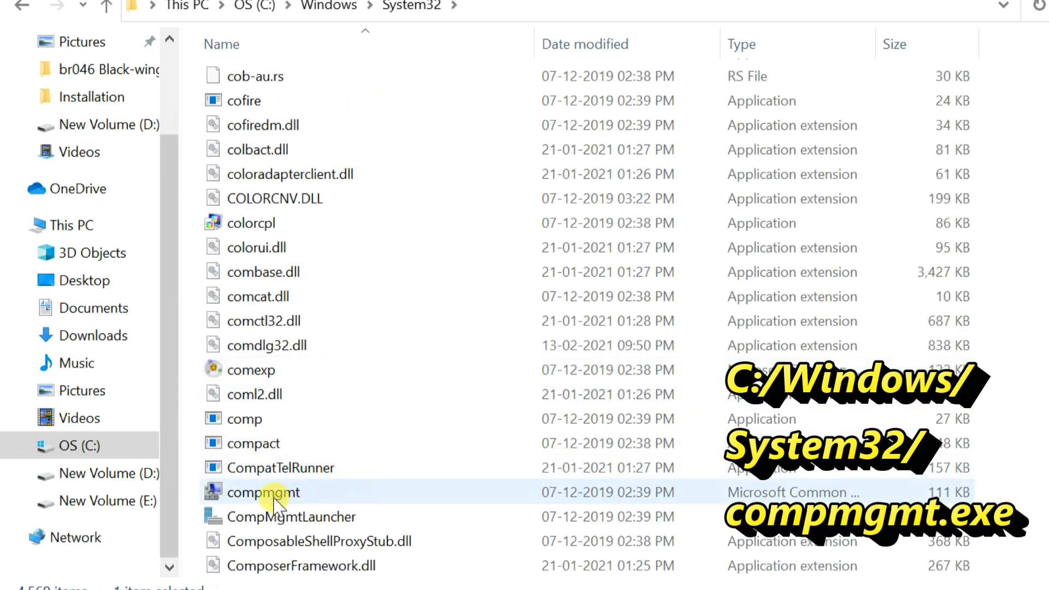
{"action": "mouse_move", "coordinate": [362, 499]}
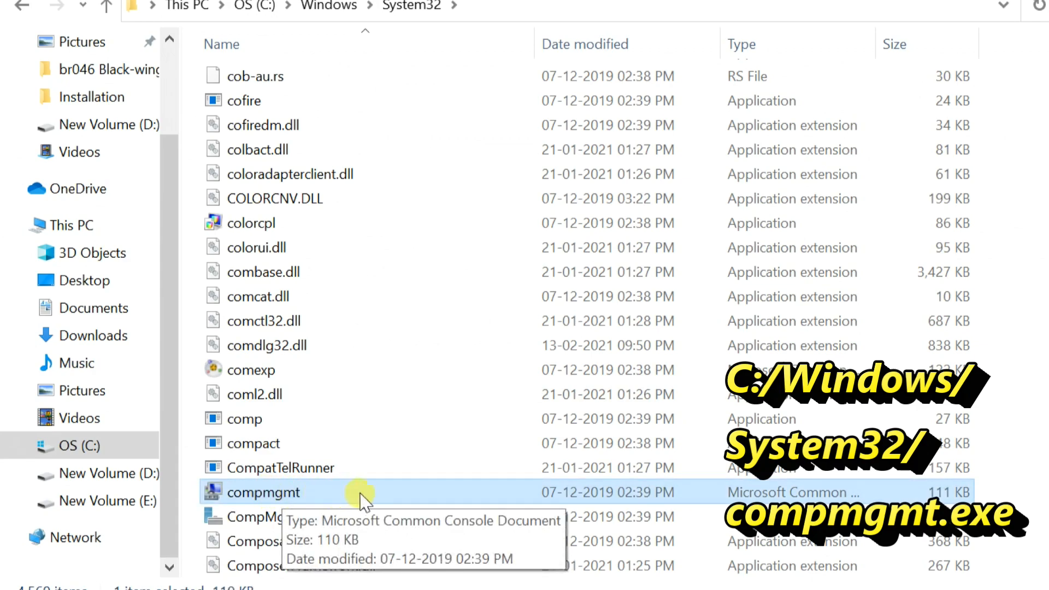
Create a shortcut to compmgmt and accept placing it on the desktop
{"action": "right_click", "coordinate": [253, 493]}
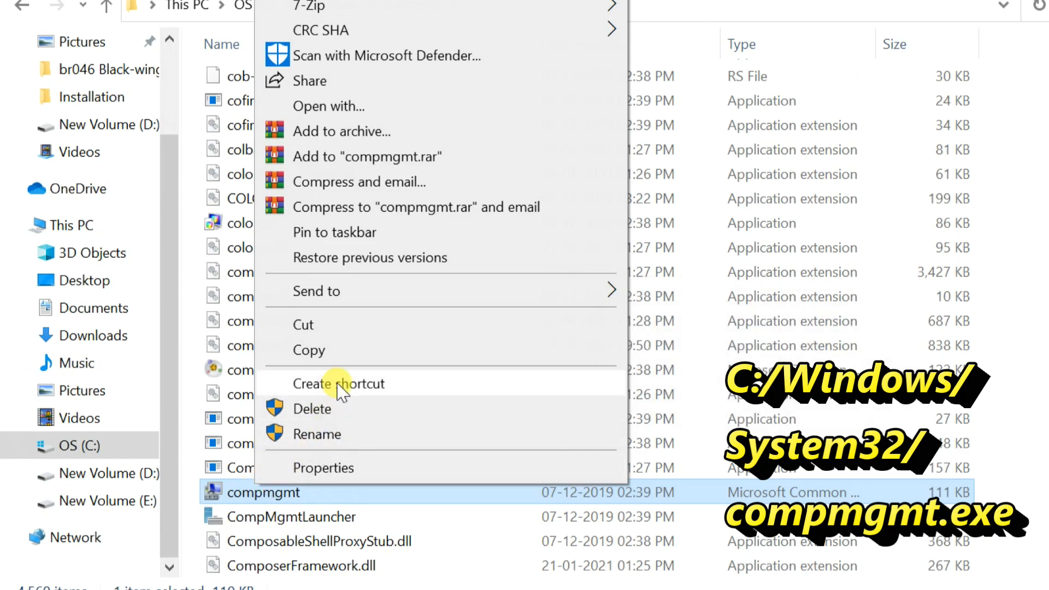
{"action": "left_click", "coordinate": [338, 383]}
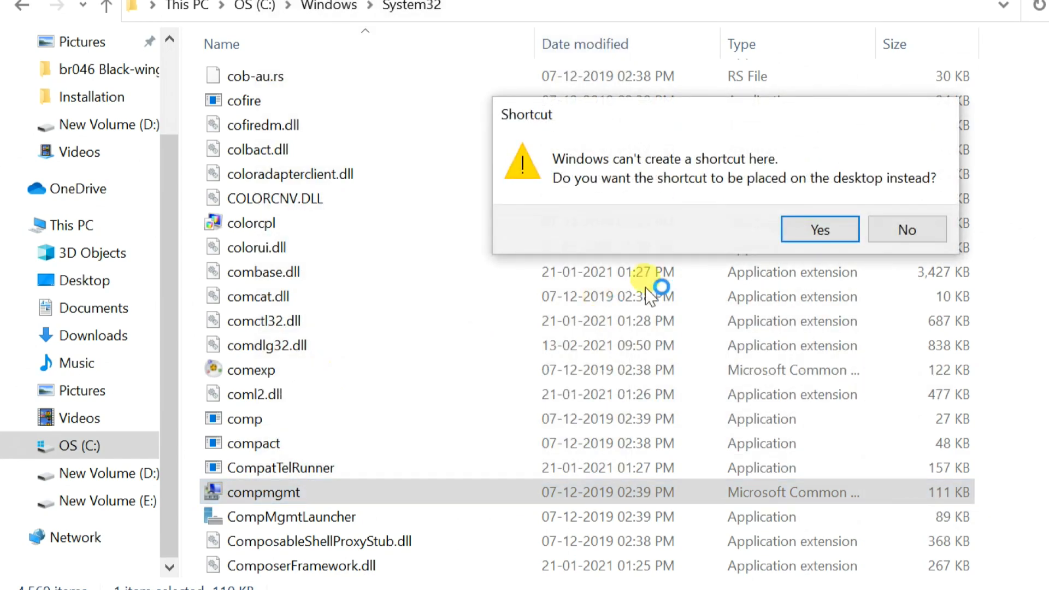
{"action": "left_click", "coordinate": [819, 229]}
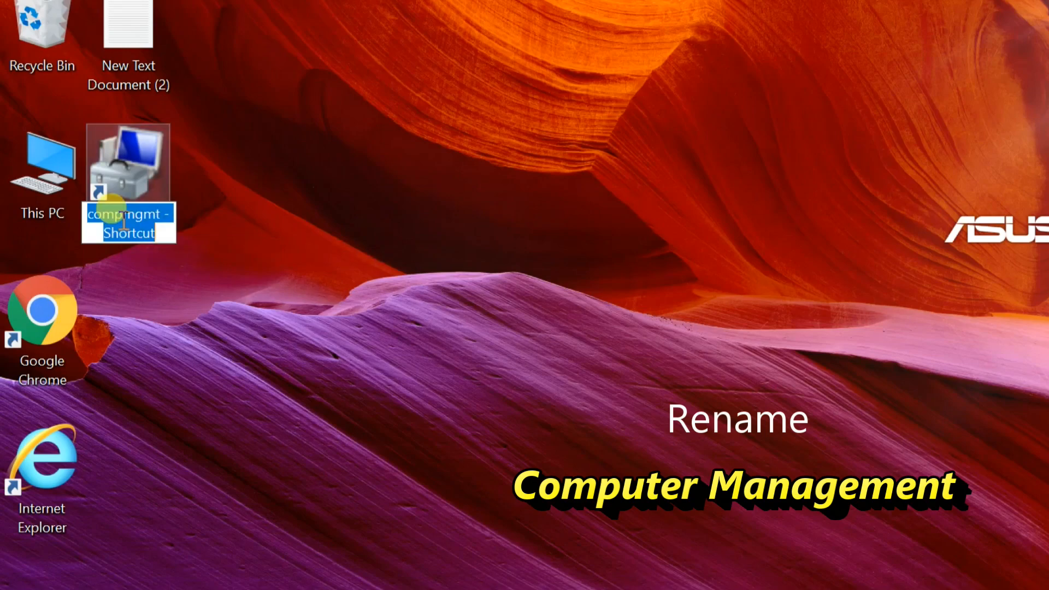
Rename the desktop shortcut to Computer Management and bring up its actions to cut it
{"action": "type", "text": "Computer Management"}
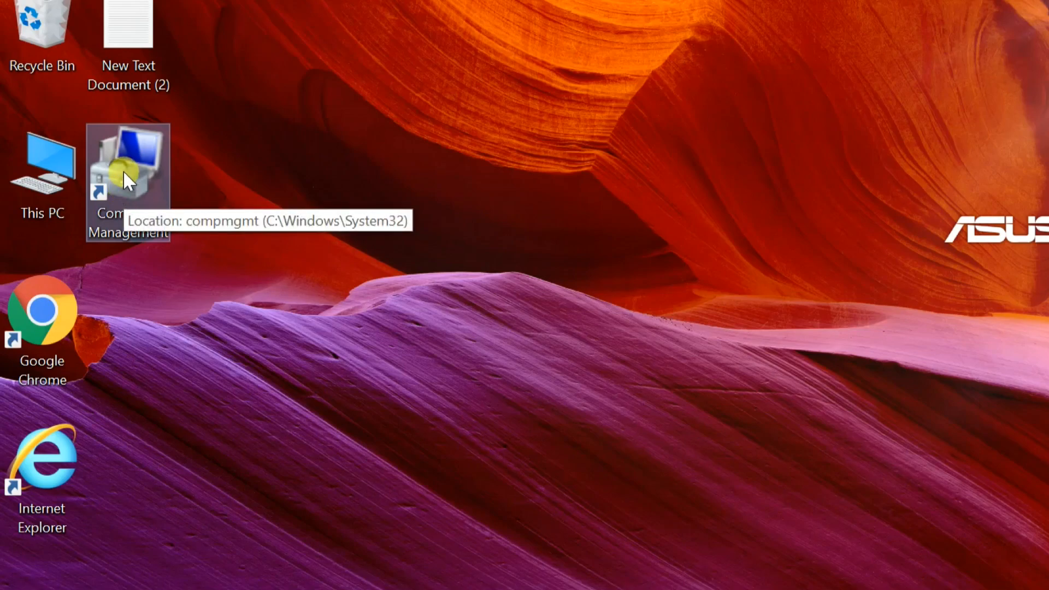
{"action": "right_click", "coordinate": [127, 167]}
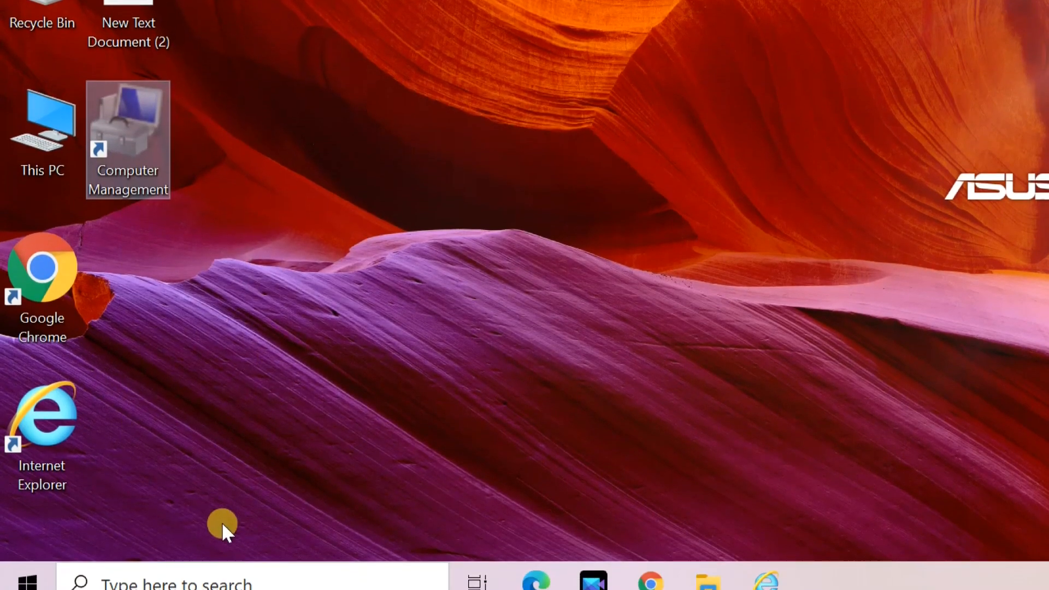
Open Control Panel from taskbar search and switch View by to Large icons
{"action": "type", "text": "command Prompt"}
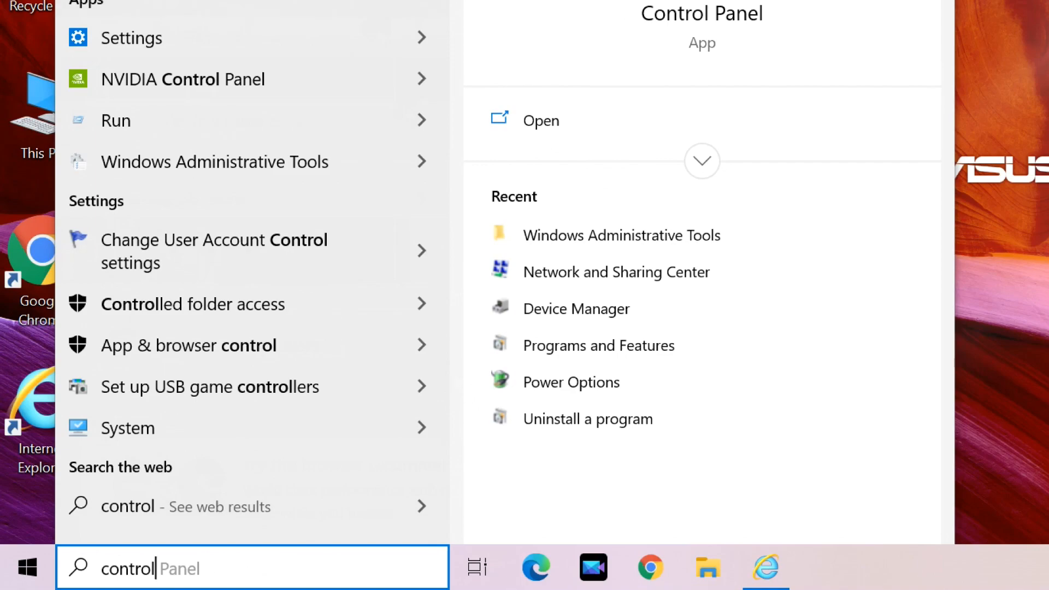
{"action": "left_click", "coordinate": [540, 121]}
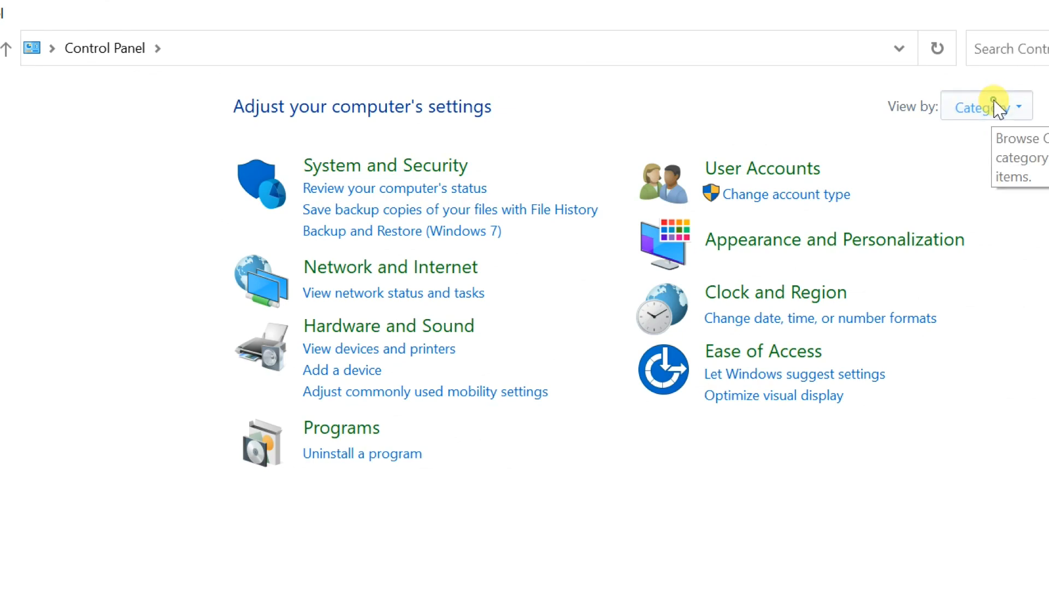
{"action": "left_click", "coordinate": [984, 106]}
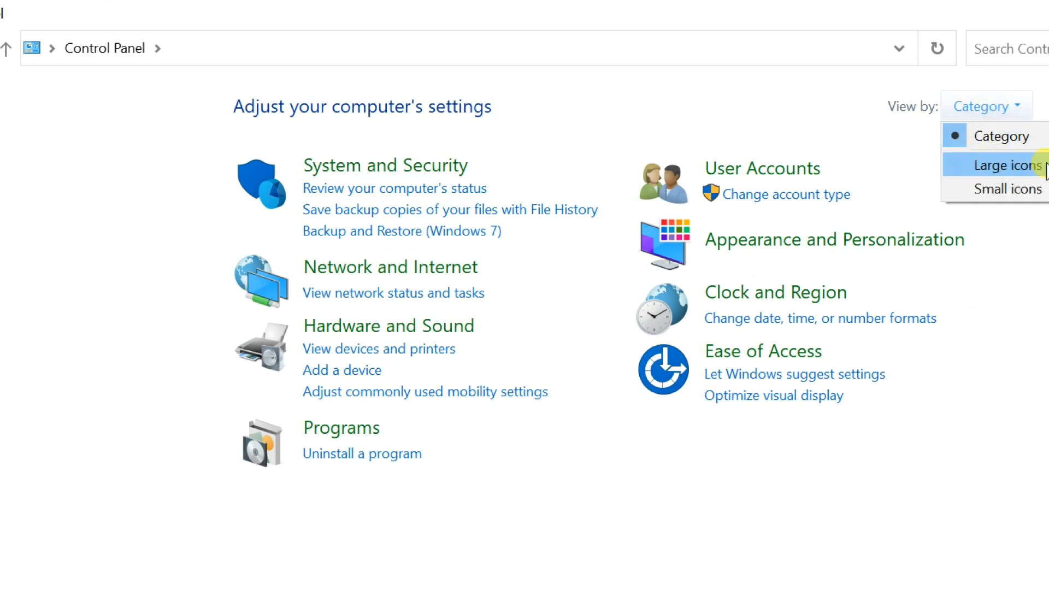
{"action": "left_click", "coordinate": [1002, 165]}
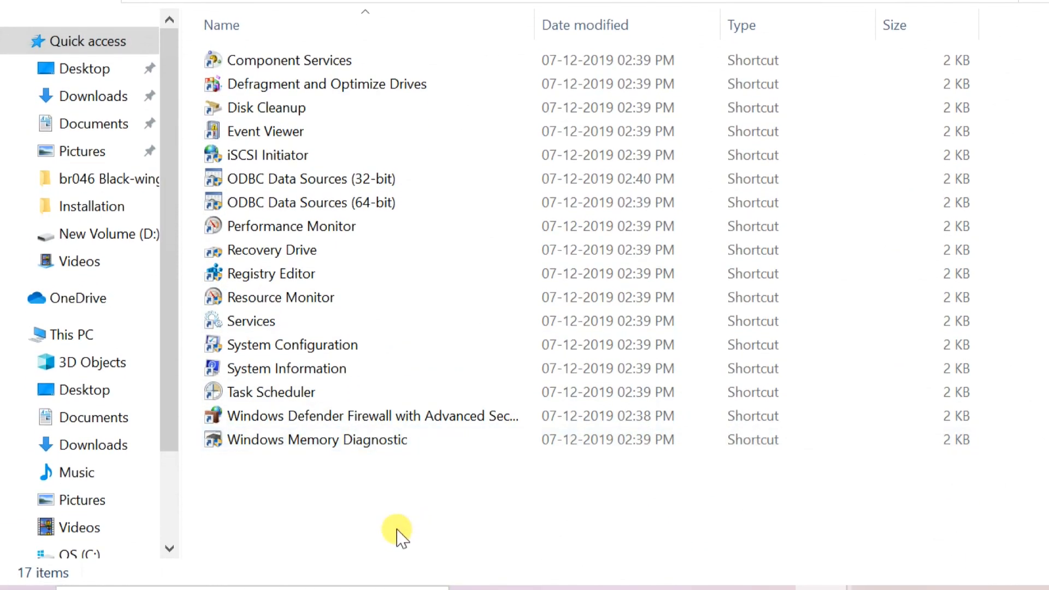
Paste the Computer Management shortcut into Administrative Tools, granting administrator permission
{"action": "right_click", "coordinate": [396, 531]}
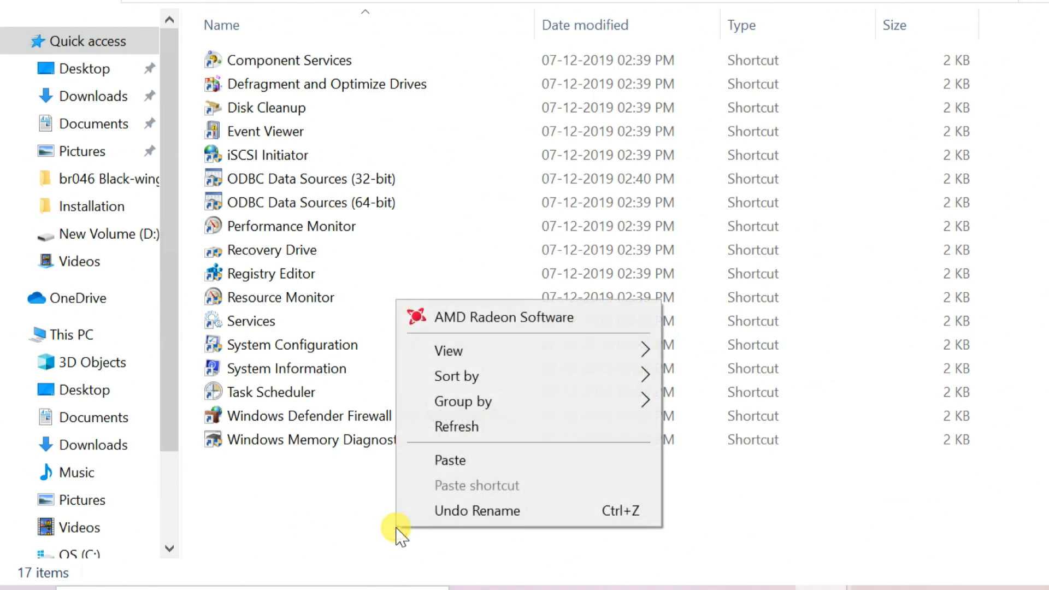
{"action": "left_click", "coordinate": [449, 459]}
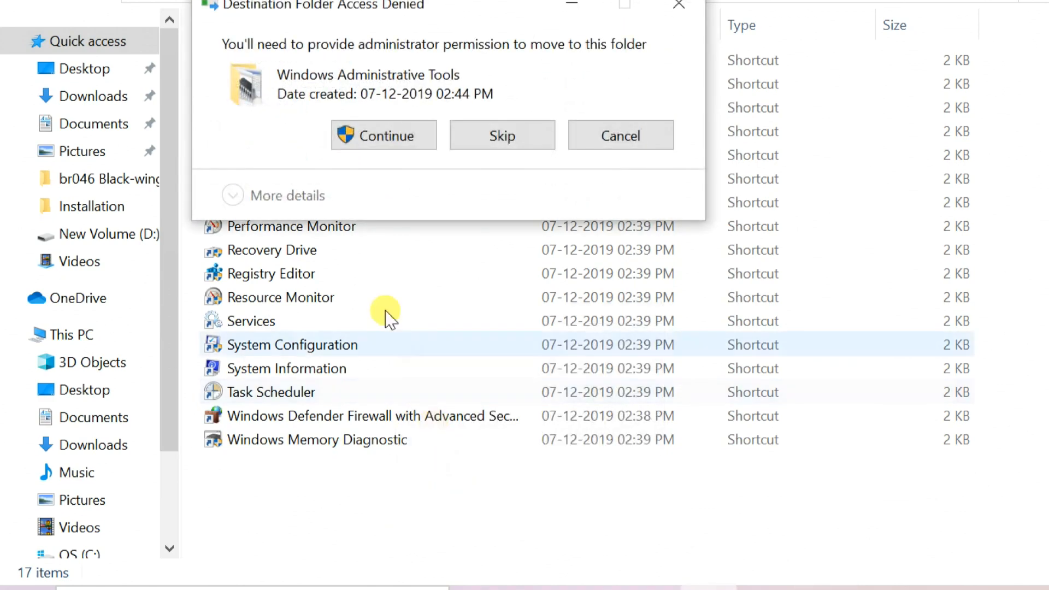
{"action": "left_click", "coordinate": [384, 135]}
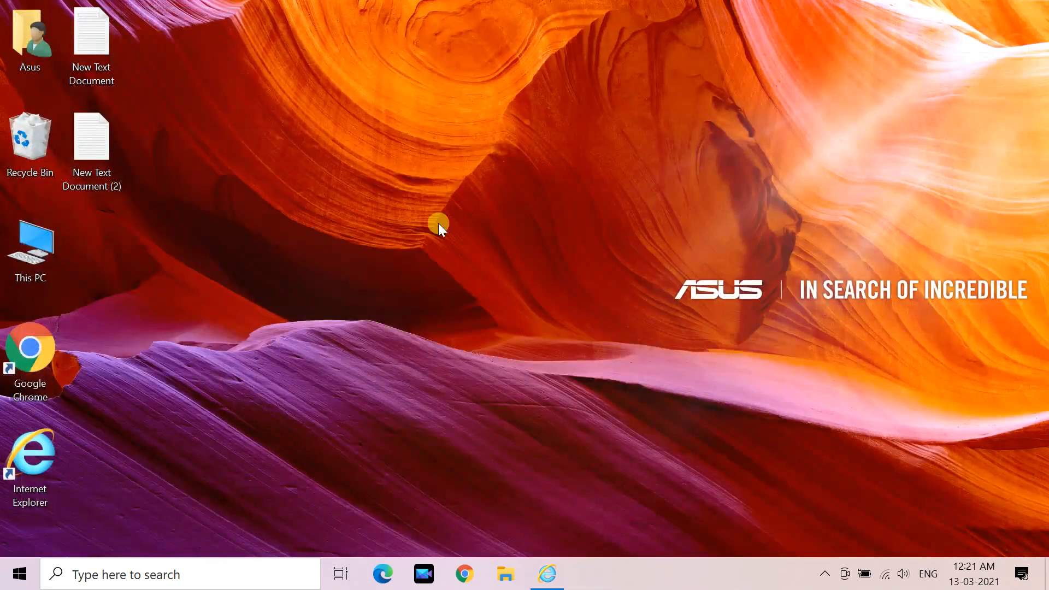
{"action": "left_click", "coordinate": [29, 244]}
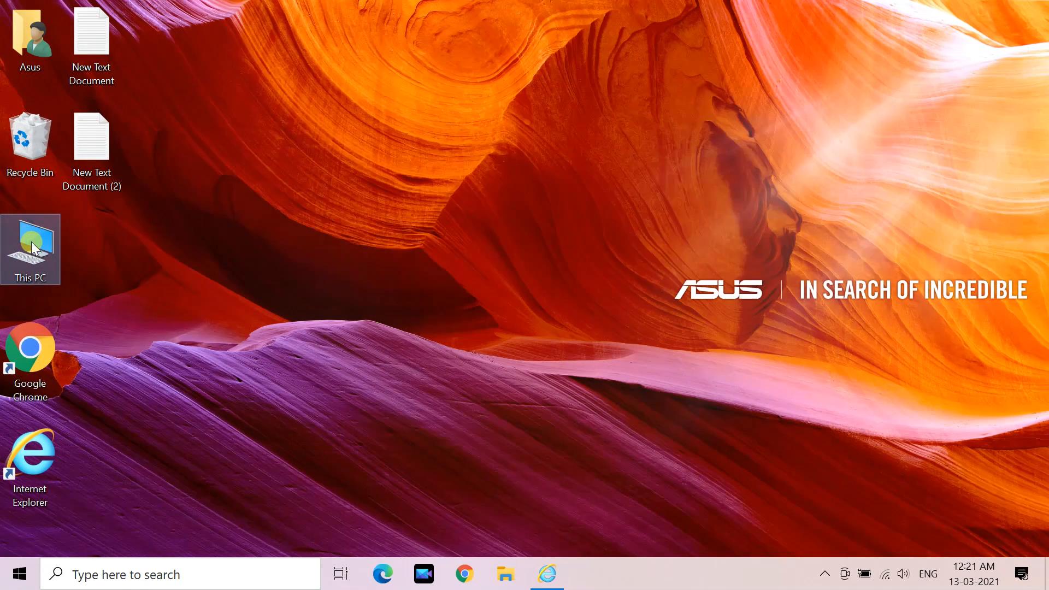
{"action": "mouse_move", "coordinate": [284, 279]}
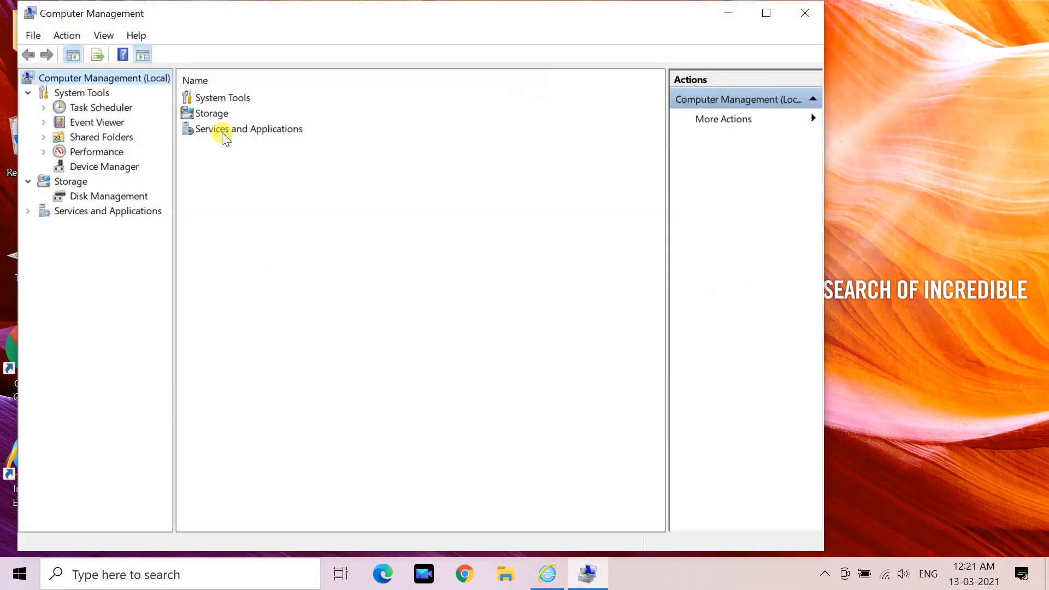
{"action": "mouse_move", "coordinate": [805, 13]}
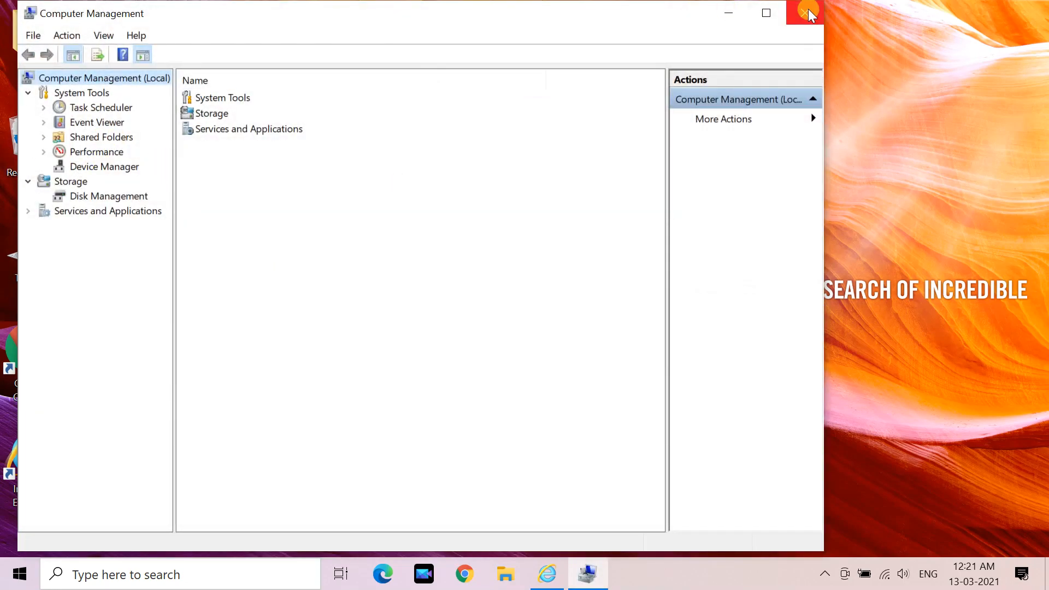
{"action": "left_click", "coordinate": [809, 12]}
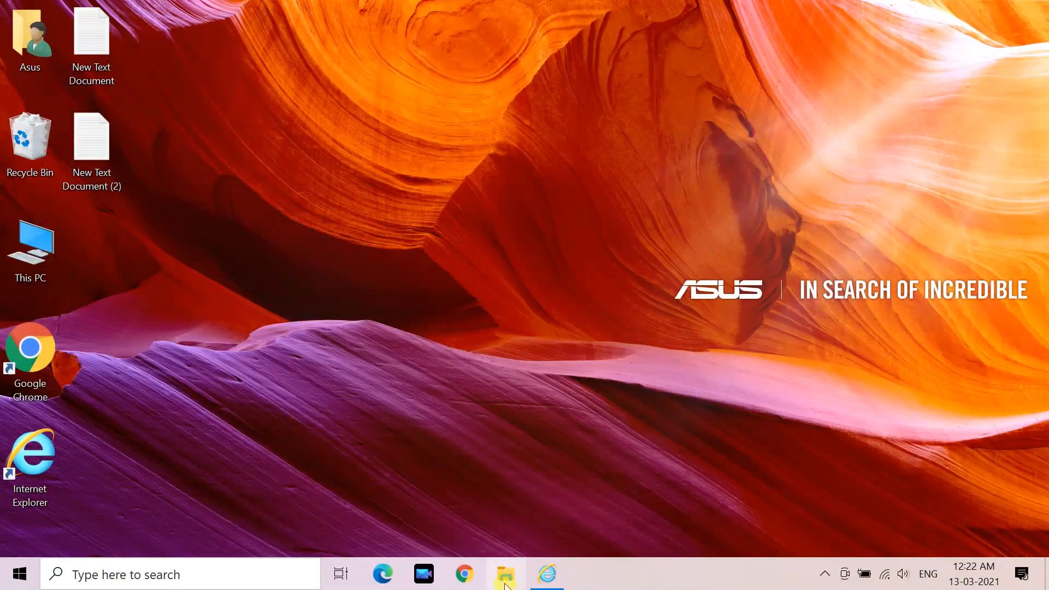
Reopen File Explorer from the taskbar to reach This PC's actions menu
{"action": "left_click", "coordinate": [506, 575]}
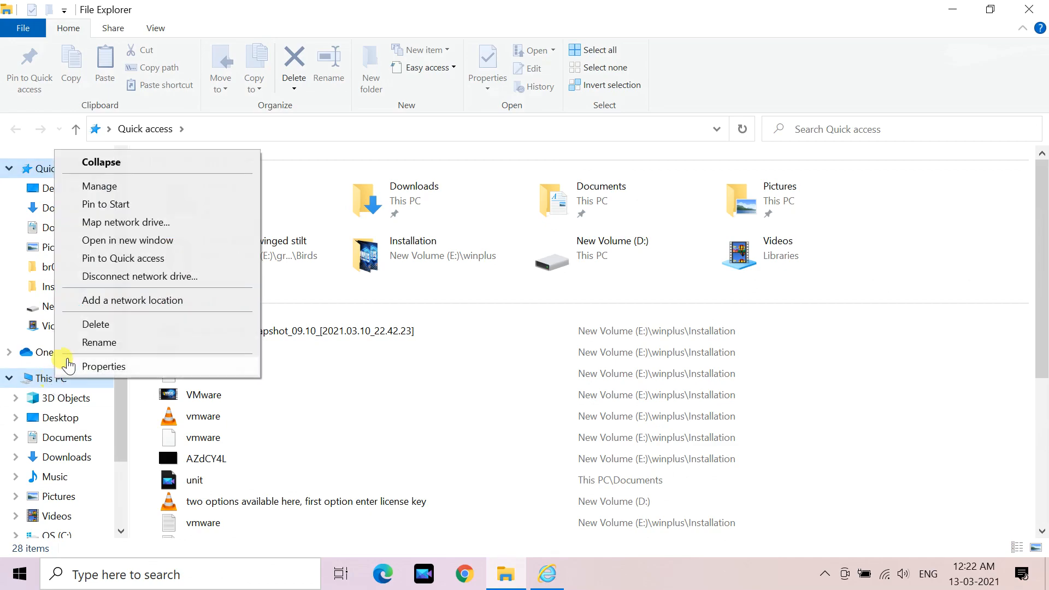
{"action": "mouse_move", "coordinate": [124, 186]}
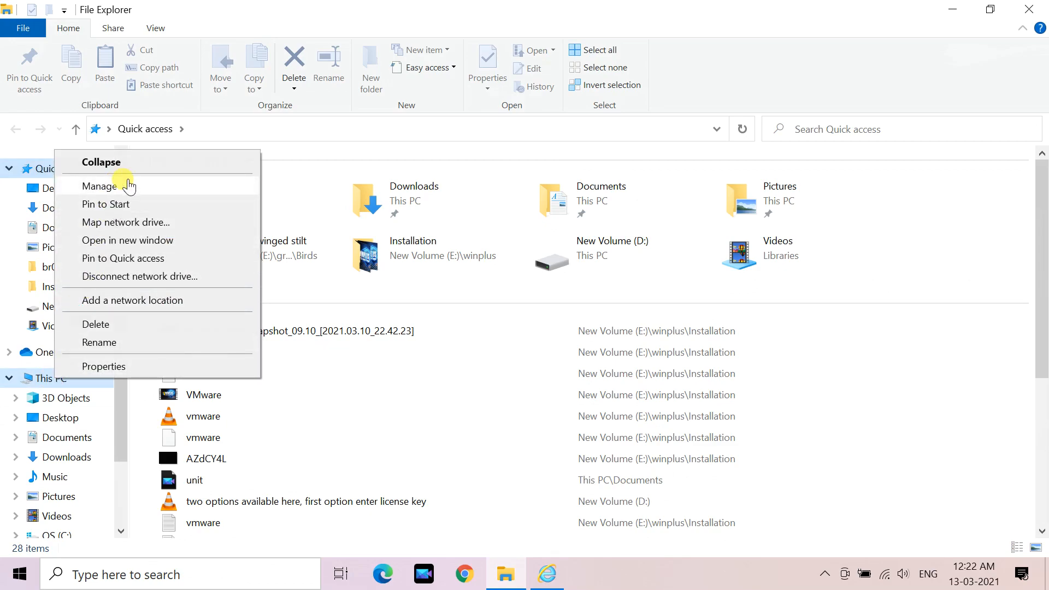